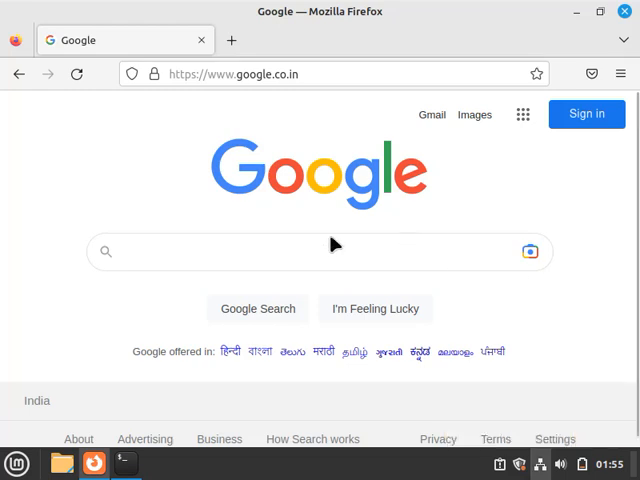
Step: Search the web for 'wps' and land on the official WPS Office website
click(236, 252)
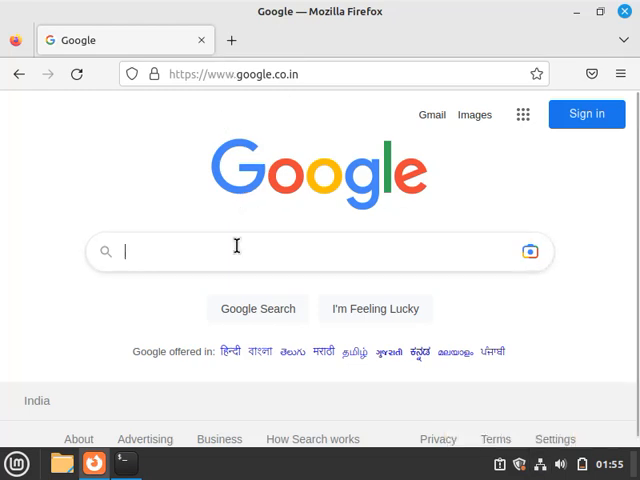
text(wps)
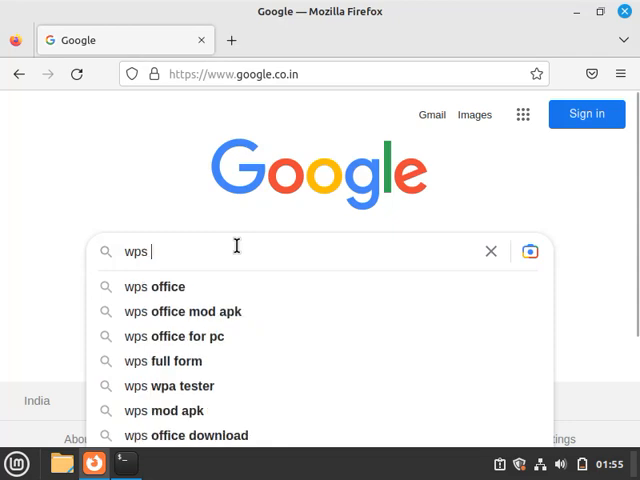
click(164, 286)
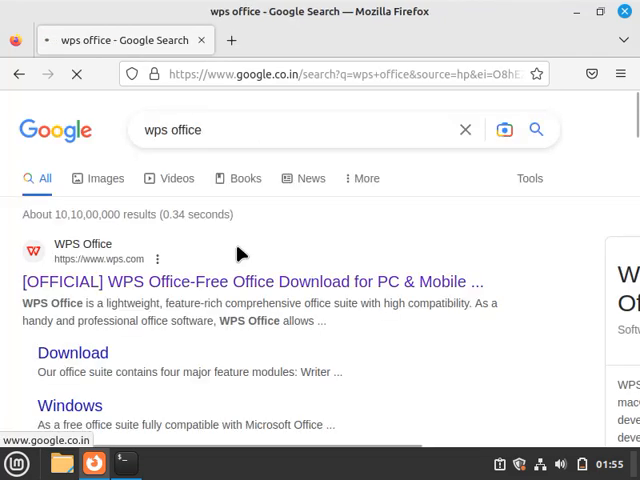
click(258, 280)
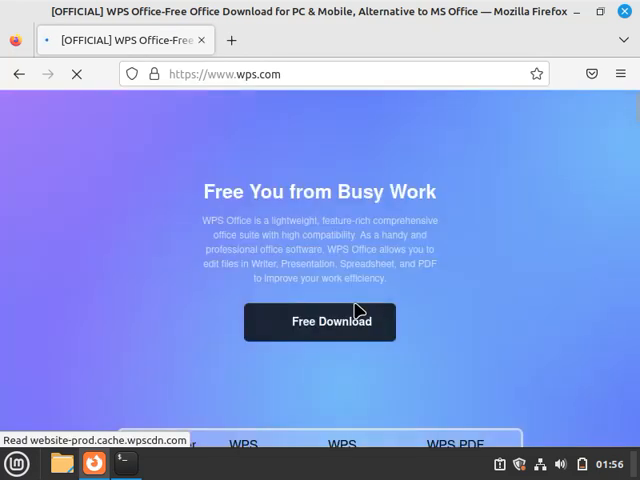
Step: Start the Free Download of the WPS Office Deb package
click(320, 320)
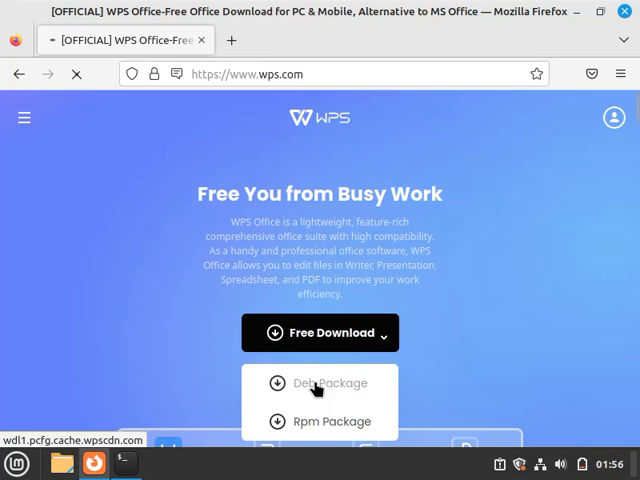
click(328, 382)
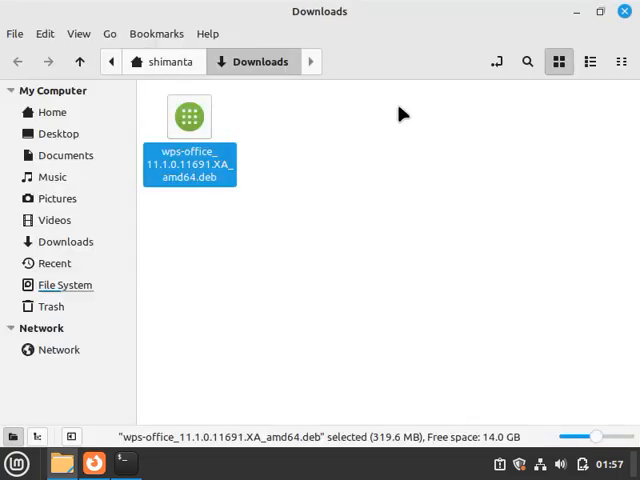
mouse_move(590, 56)
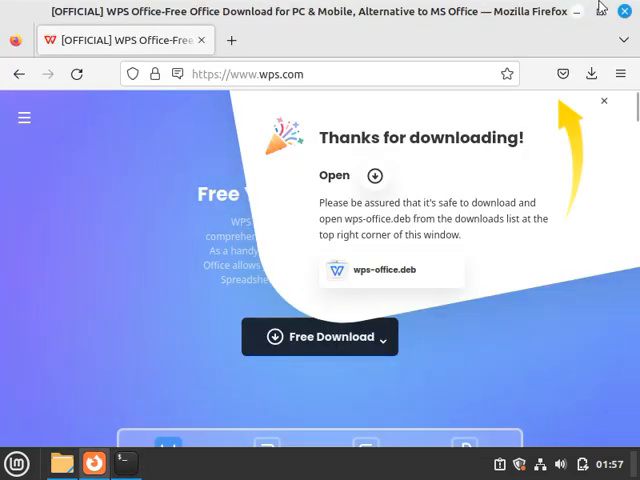
Step: Bring up a terminal window after checking the .deb in Downloads
click(124, 464)
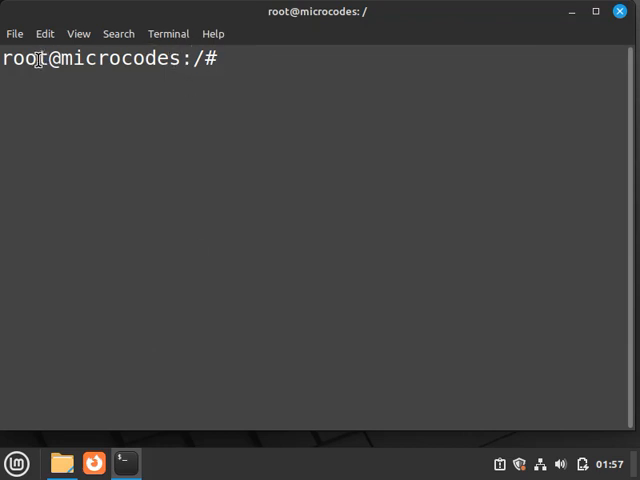
Step: Become root with sudo -i and clear the terminal
text(s)
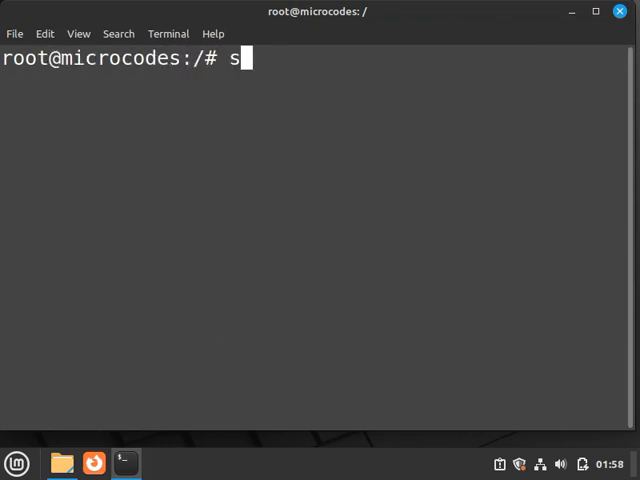
text(udo -i)
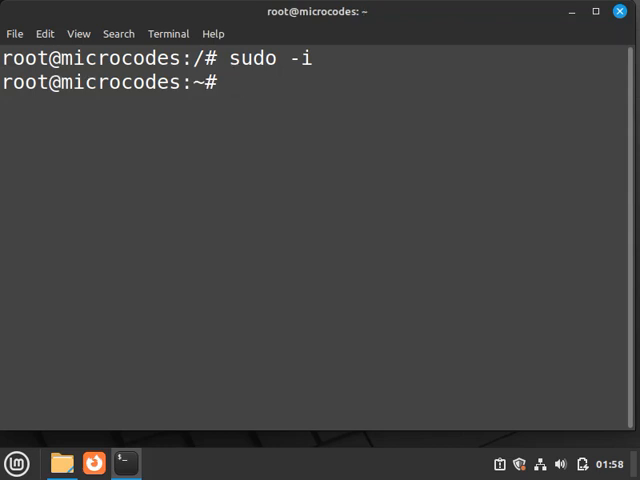
text(clear)
text(cd /)
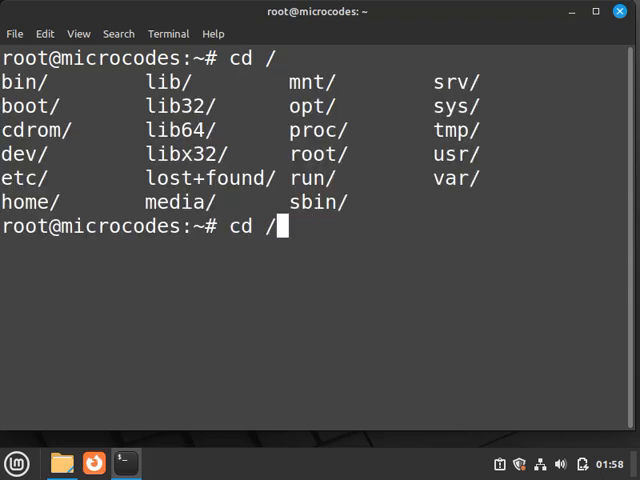
Step: Move into /home/shimanta/Downloads and list the WPS Office .deb with ls -l
text(home/shimanta/Downloads/)
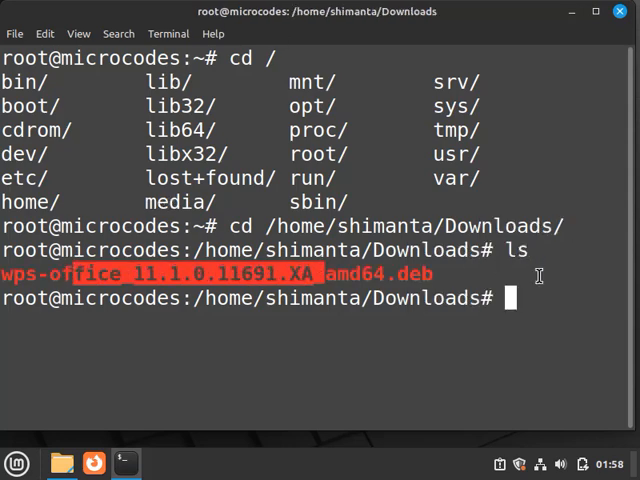
text(ls -l)
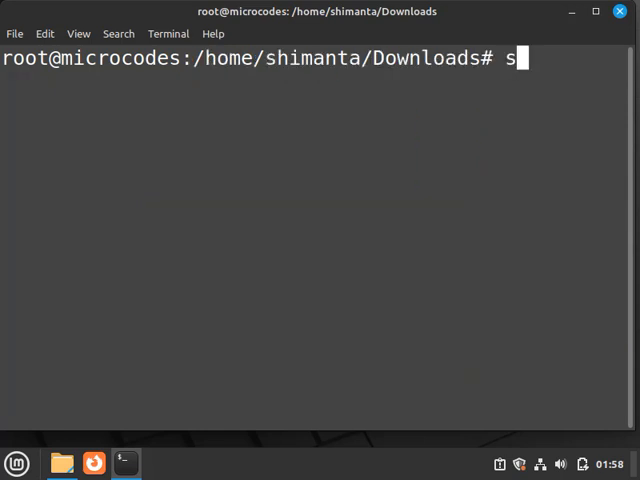
Step: Make wps-office_11.1.0.11691.XA_amd64.deb executable with chmod +x and verify via ls -l
text(udo chmod)
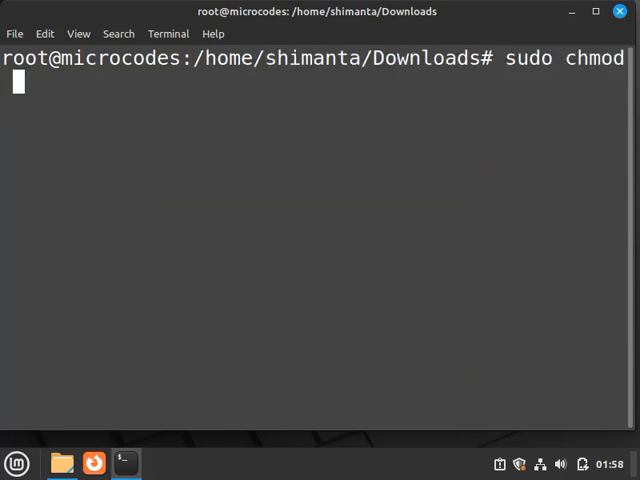
text(+x wps-office_11.1.0.11691.XA_amd64.deb)
text(ls)
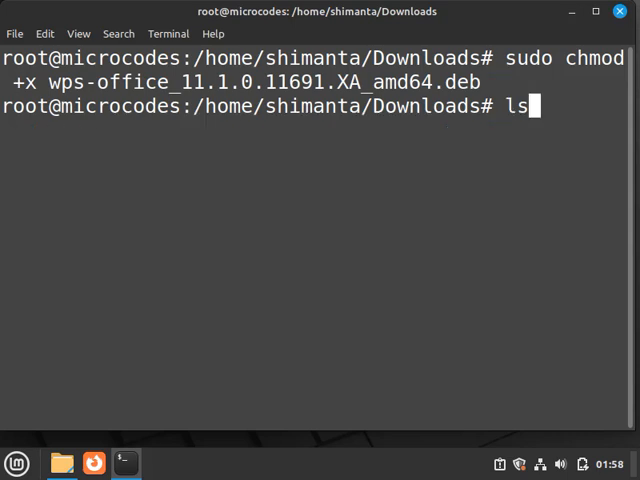
text( -l)
key(Return)
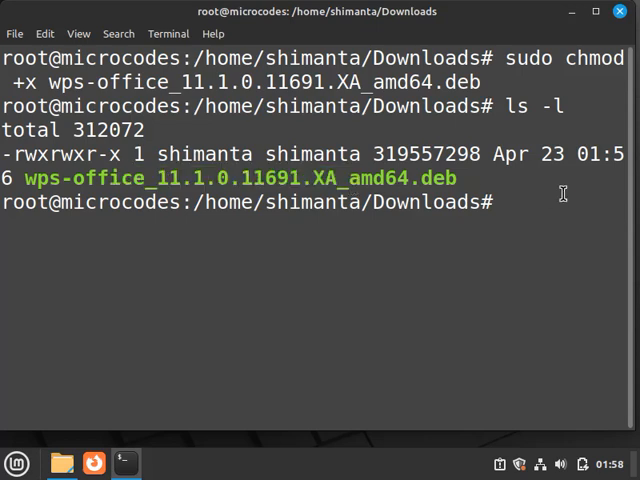
text(cle)
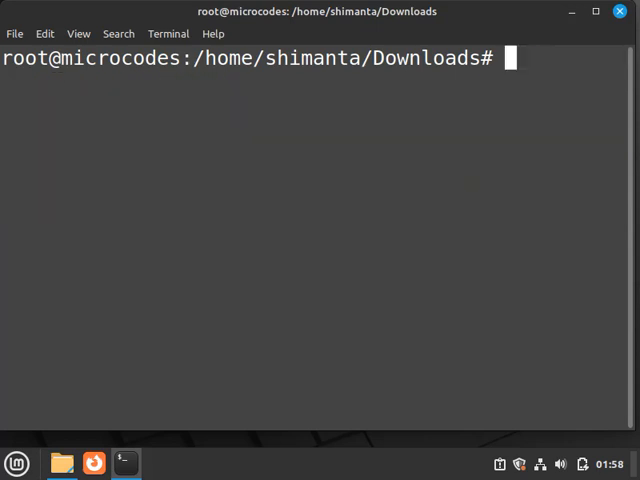
Step: Install the WPS Office package with sudo dpkg -i wps-office_11.1.0.11691.XA_amd64.deb
text(sudo d)
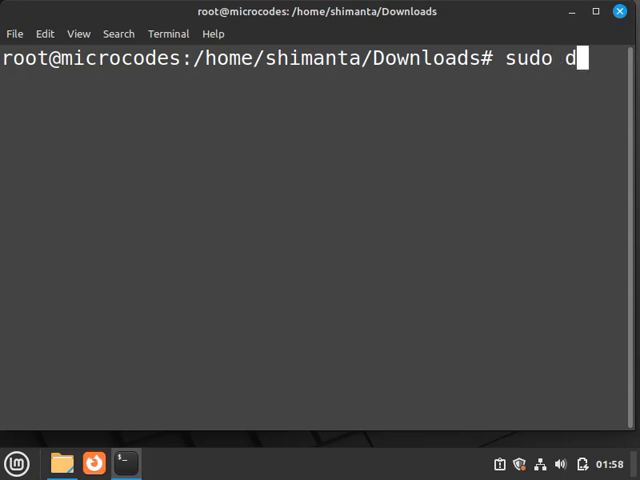
text(pkg -i wps-office_11.1.0.11691.XA_amd64.deb)
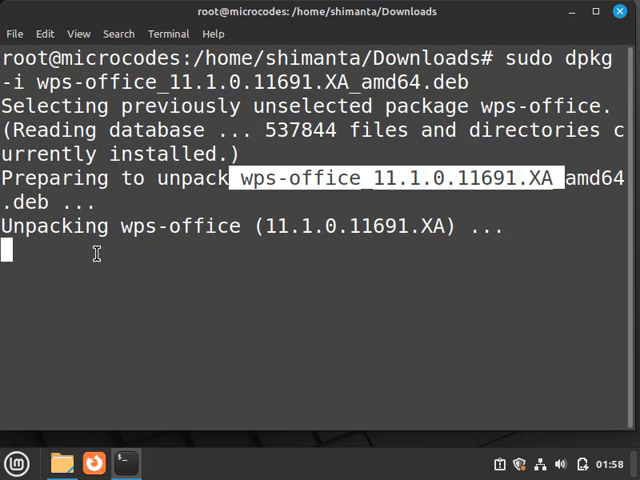
mouse_move(496, 370)
text(w)
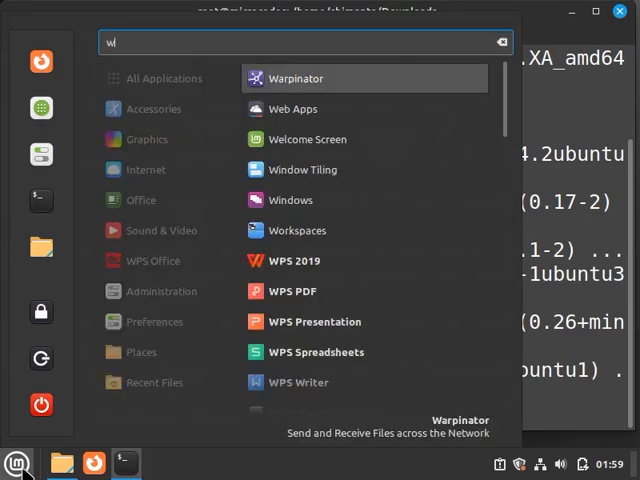
Step: Launch WPS Office from the Mint menu, agree to the licence and confirm to reach the home screen
text(ps)
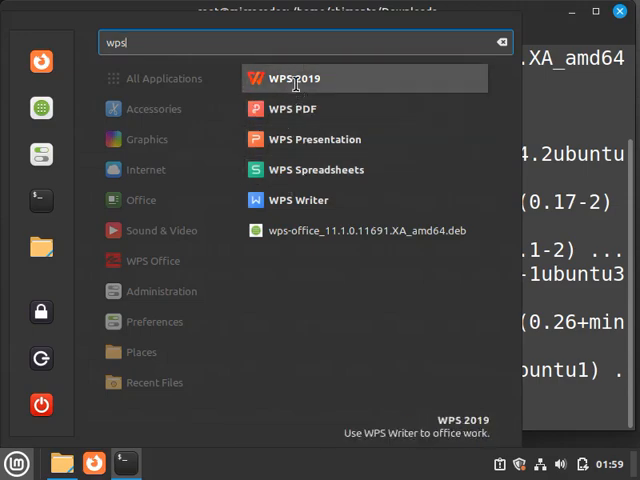
click(292, 78)
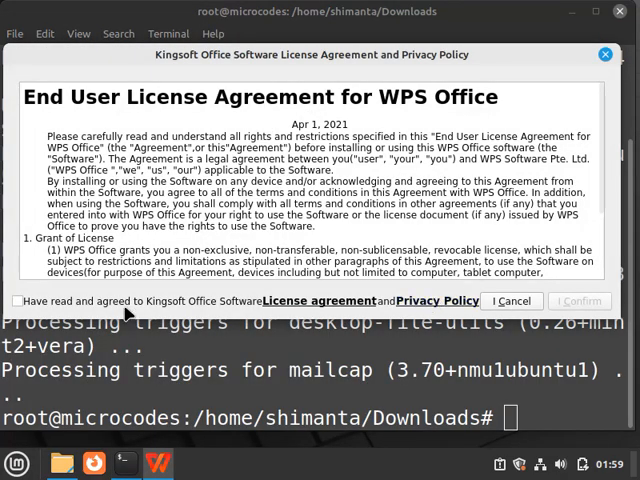
click(16, 300)
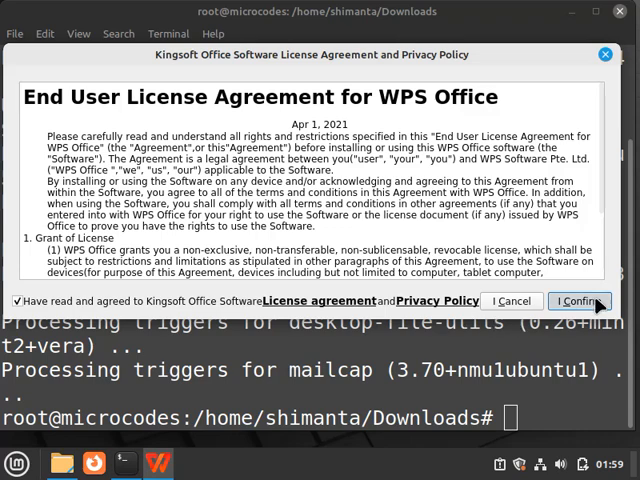
click(582, 300)
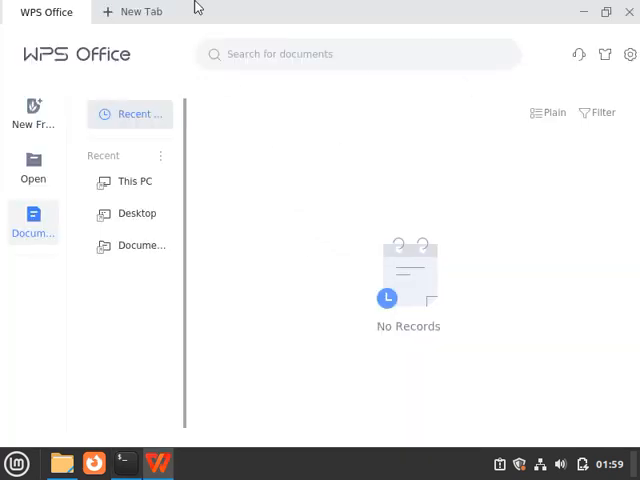
mouse_move(116, 42)
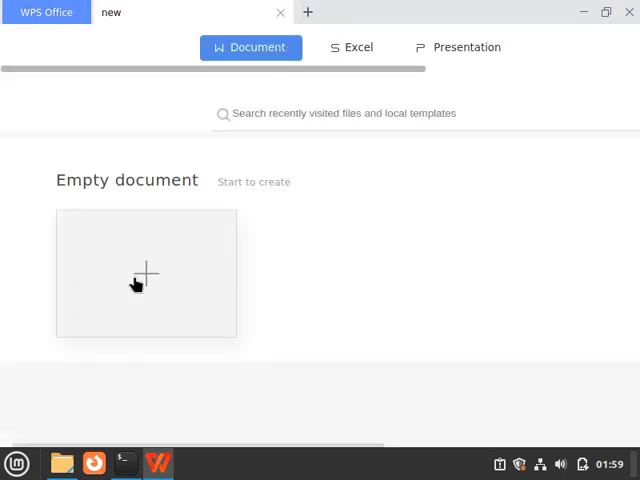
Step: Create an empty Document1 in WPS Writer and dismiss the missing-fonts system check
click(146, 272)
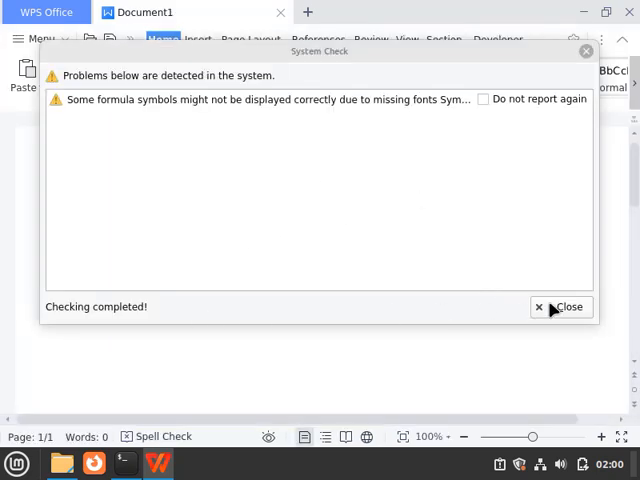
click(568, 308)
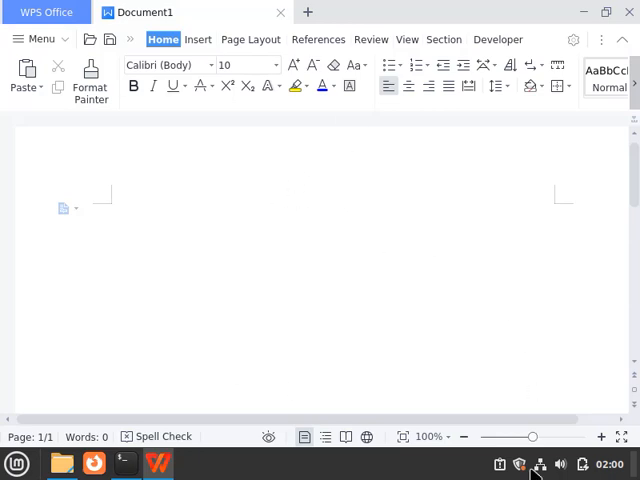
Step: Write the title 'The last seven kings must die free download', the film paragraph and a '[source: wiki' note
text(The last seven kings must die free download)
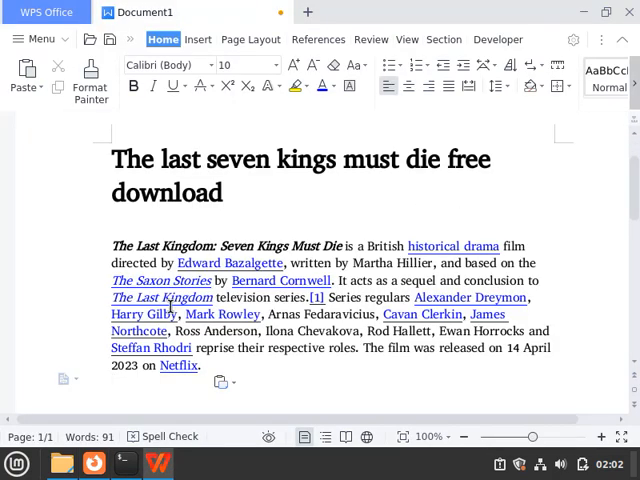
text([sou)
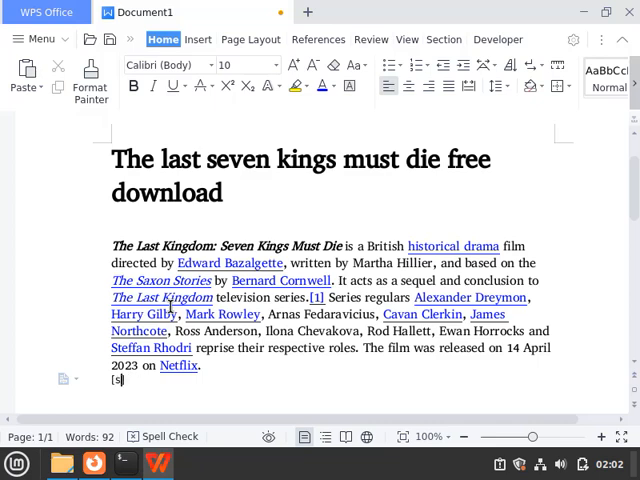
text(ource: wiki)
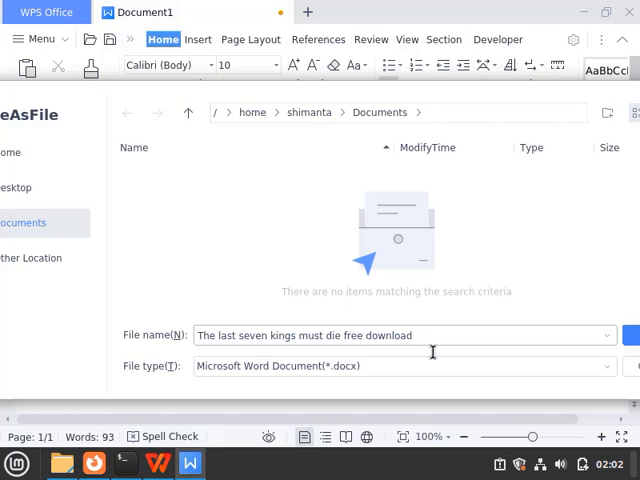
Step: Save the article as 'The last seven kings must die free download.docx' in Documents
click(628, 336)
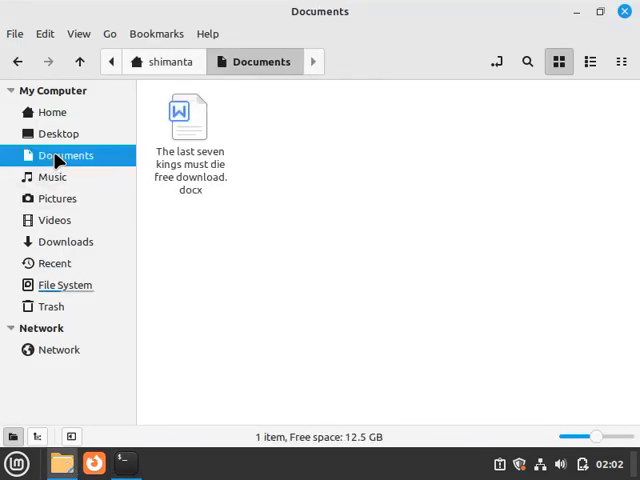
Step: Open Documents in Nemo and check the saved .docx article's details
double_click(188, 114)
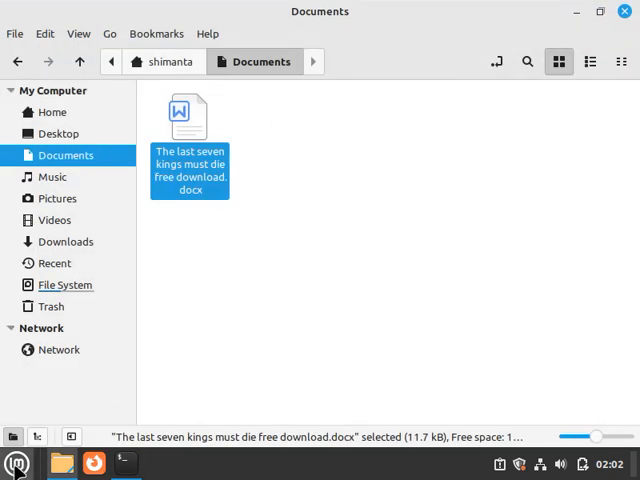
click(16, 464)
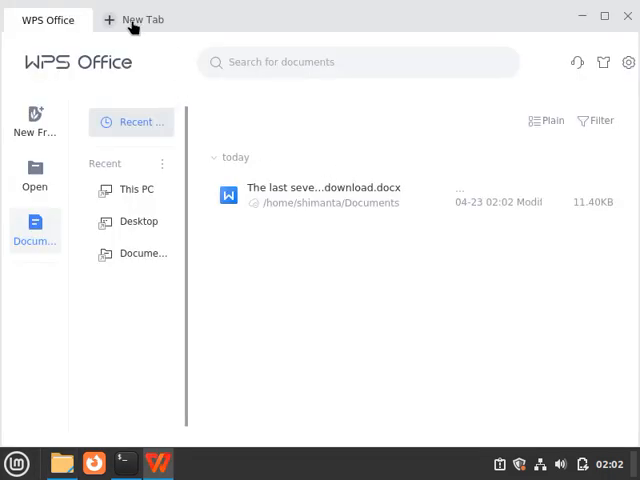
Step: Create a blank Excel workbook, Book1, from a new tab and dismiss the System Check fonts warning
click(140, 16)
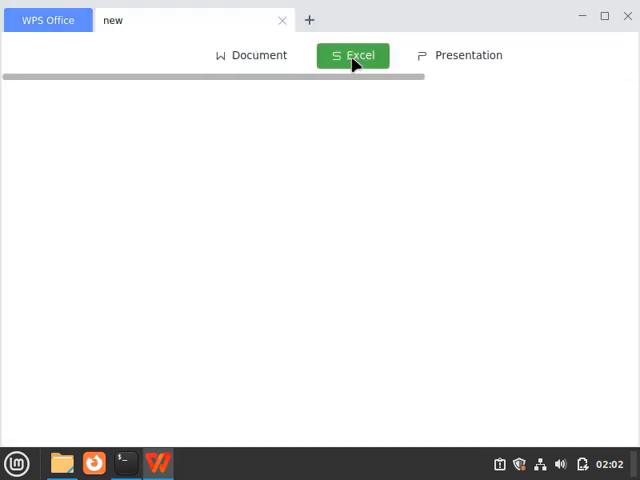
click(352, 56)
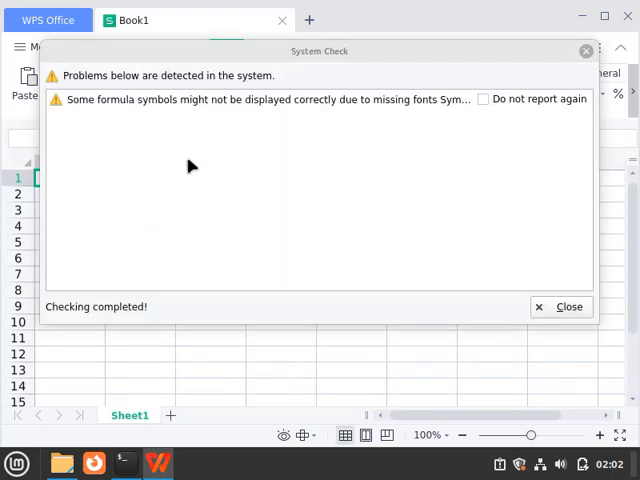
click(568, 306)
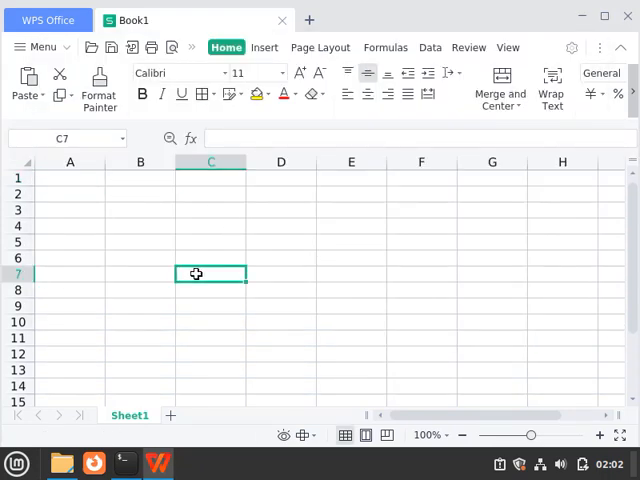
mouse_move(16, 464)
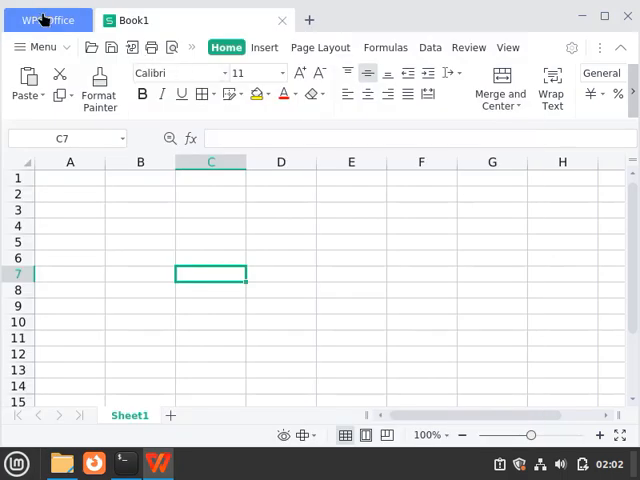
Step: Create a new empty presentation, Presentation1, from a new tab and dismiss the fonts warning
click(312, 20)
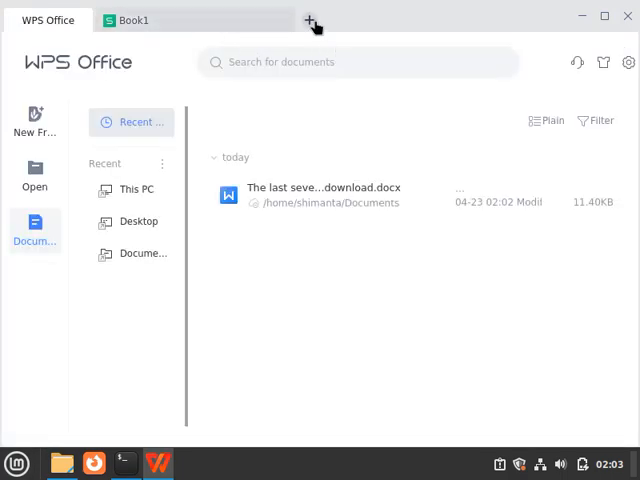
click(312, 18)
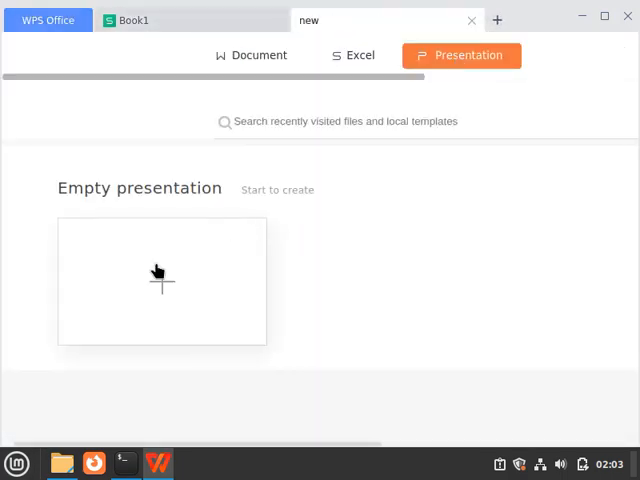
click(160, 280)
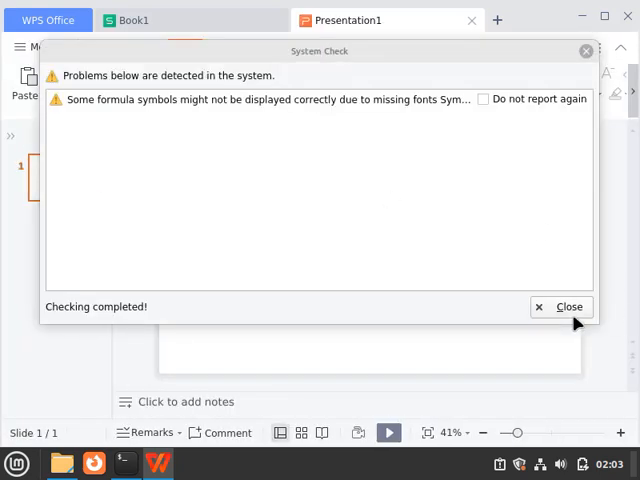
click(568, 306)
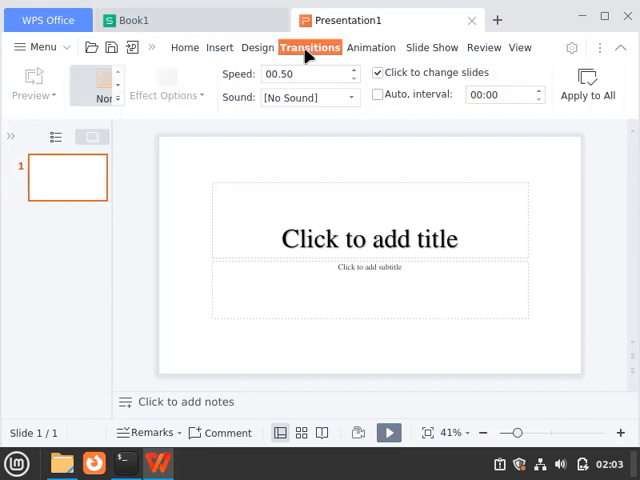
Step: Apply the green pie-chart design theme to the first slide from the Design gallery
click(258, 48)
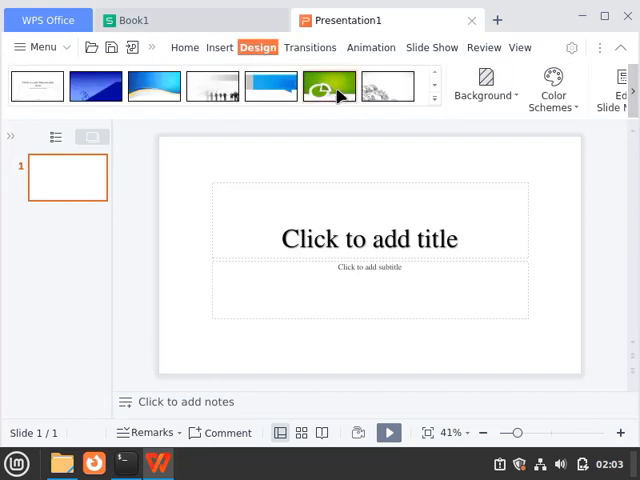
click(330, 84)
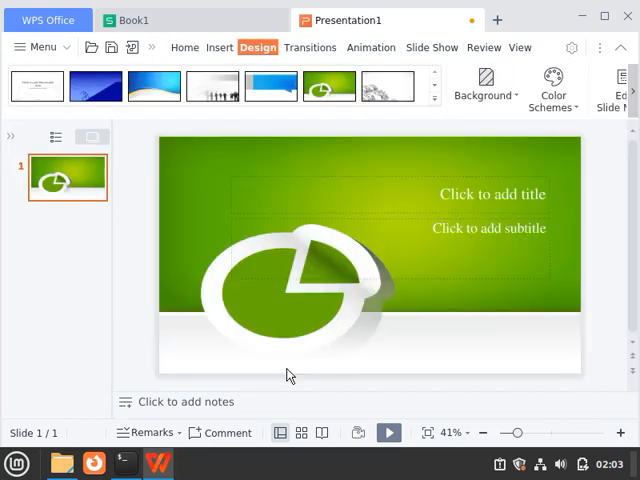